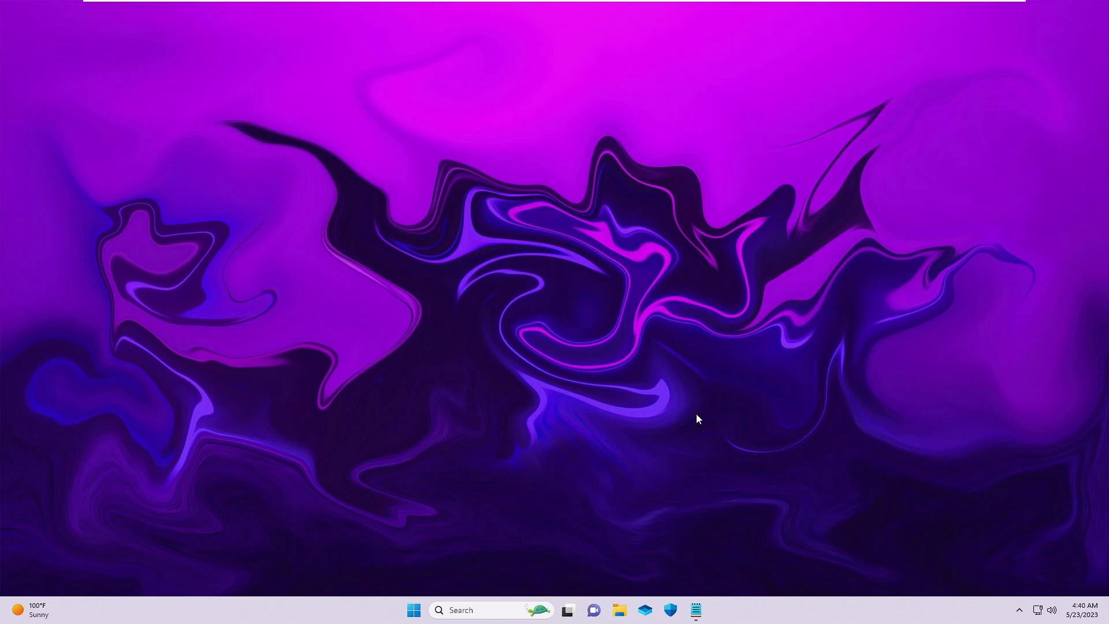
mouse_move(336, 383)
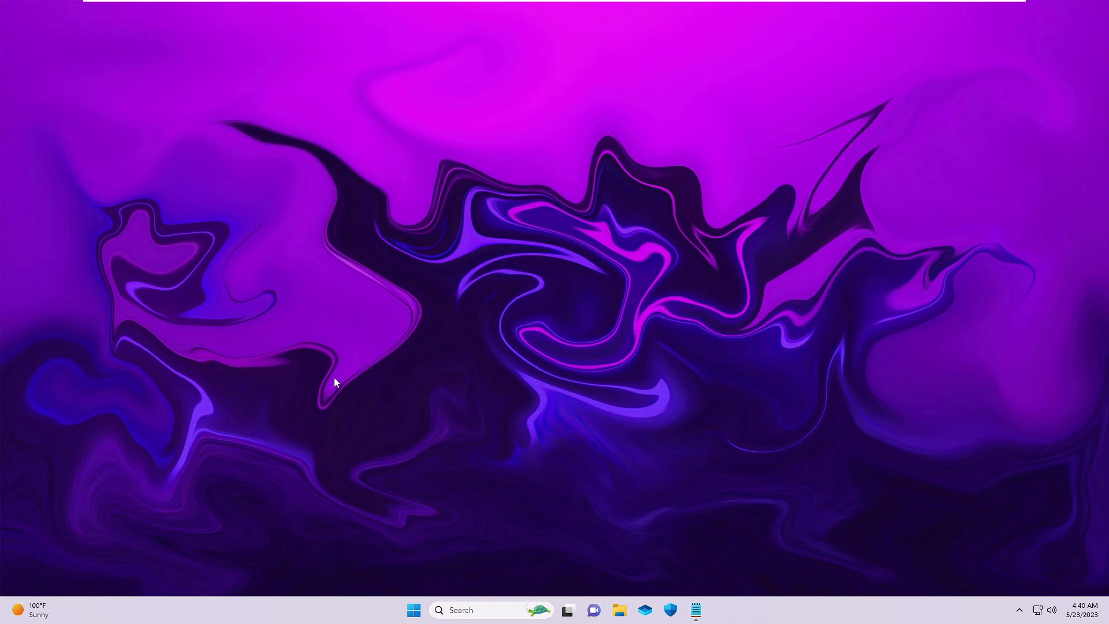
Search for inetcpl.cpl and launch Internet Properties from the Control panel result
click(459, 610)
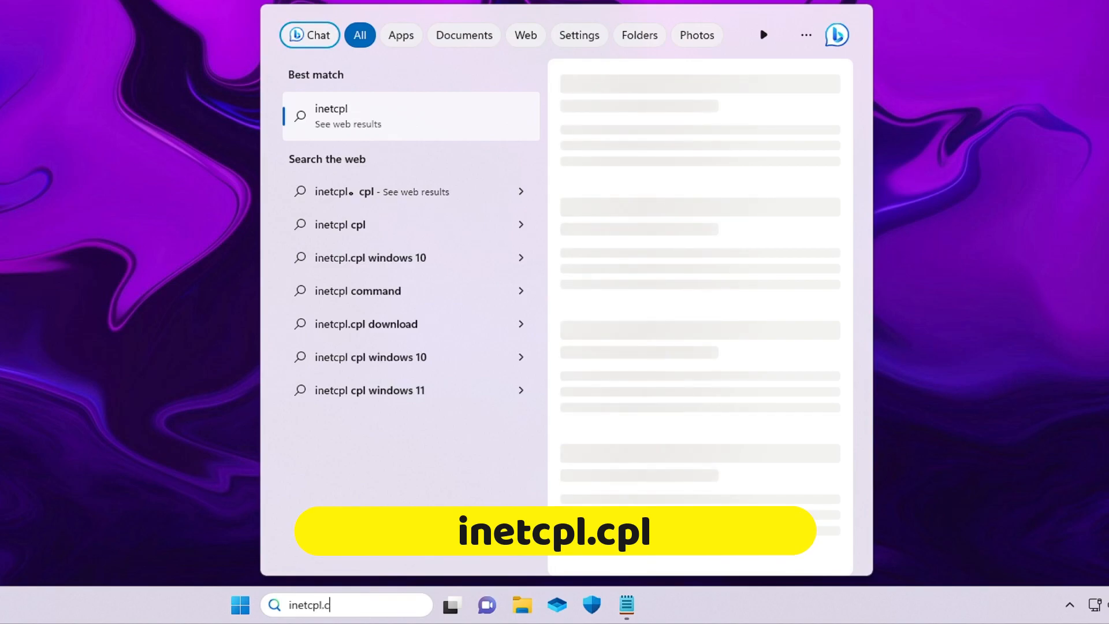
text(pl)
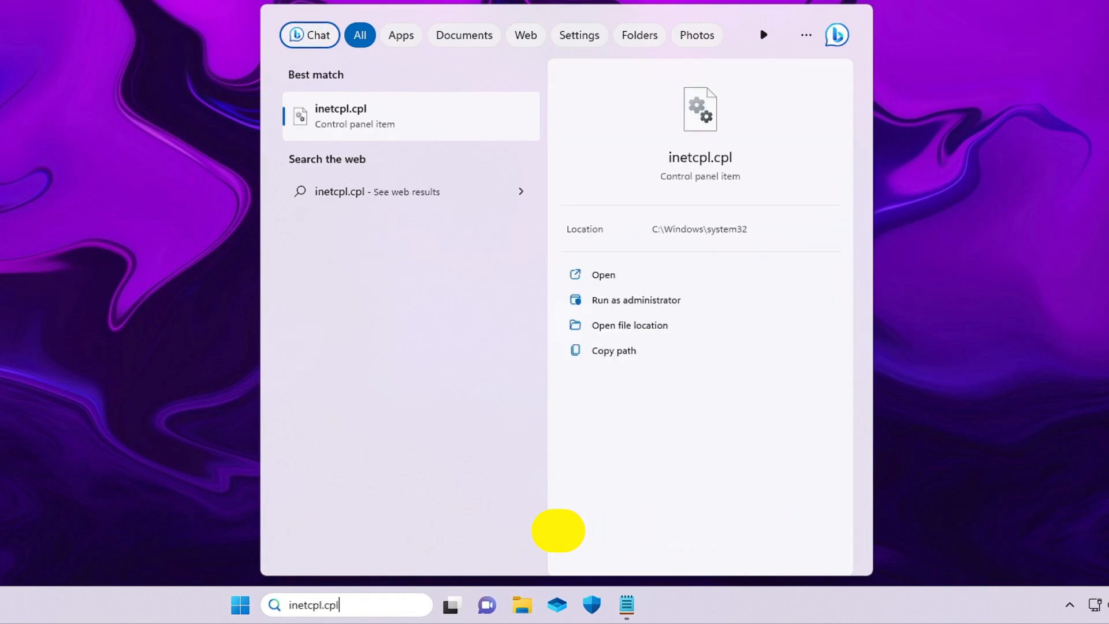
click(603, 275)
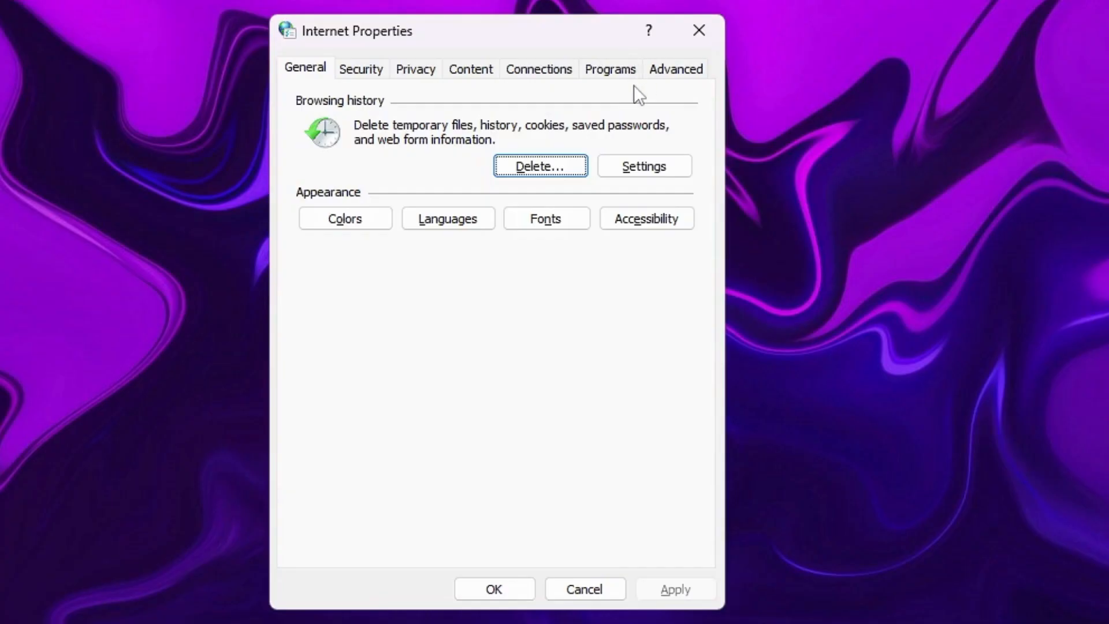
In Connections > LAN settings, leave 'Use a proxy server for your LAN' unchecked
click(539, 68)
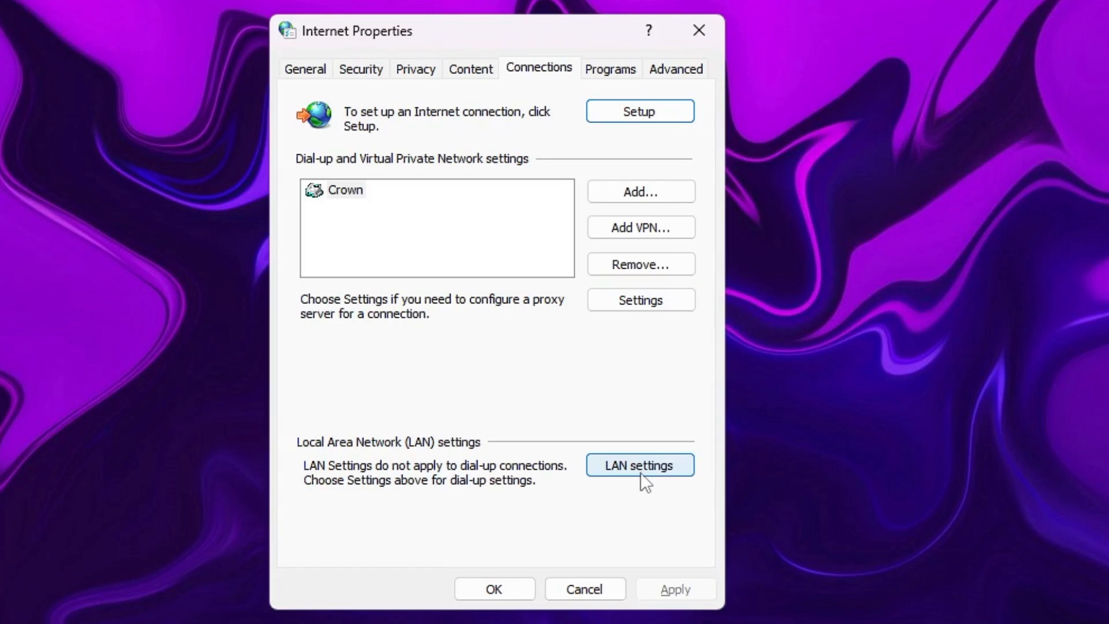
click(639, 464)
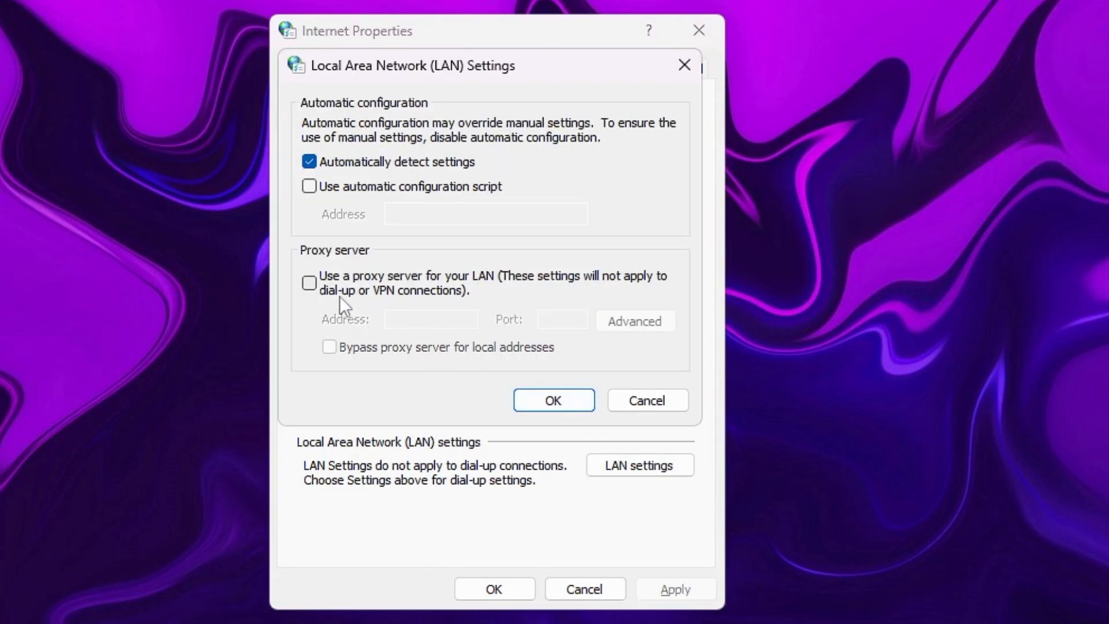
mouse_move(339, 283)
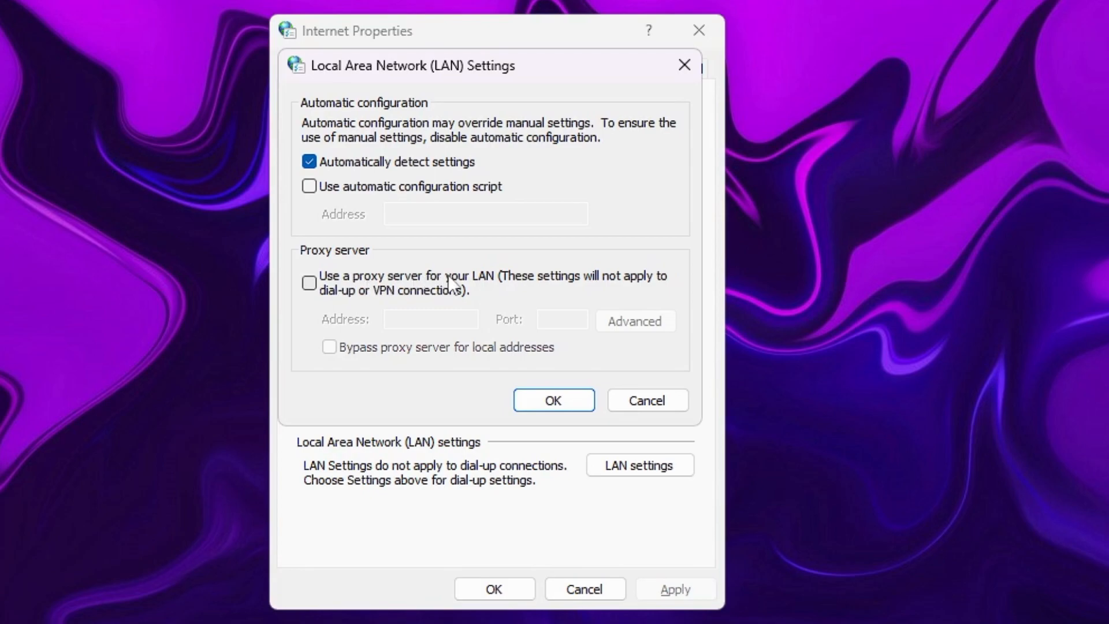
mouse_move(316, 293)
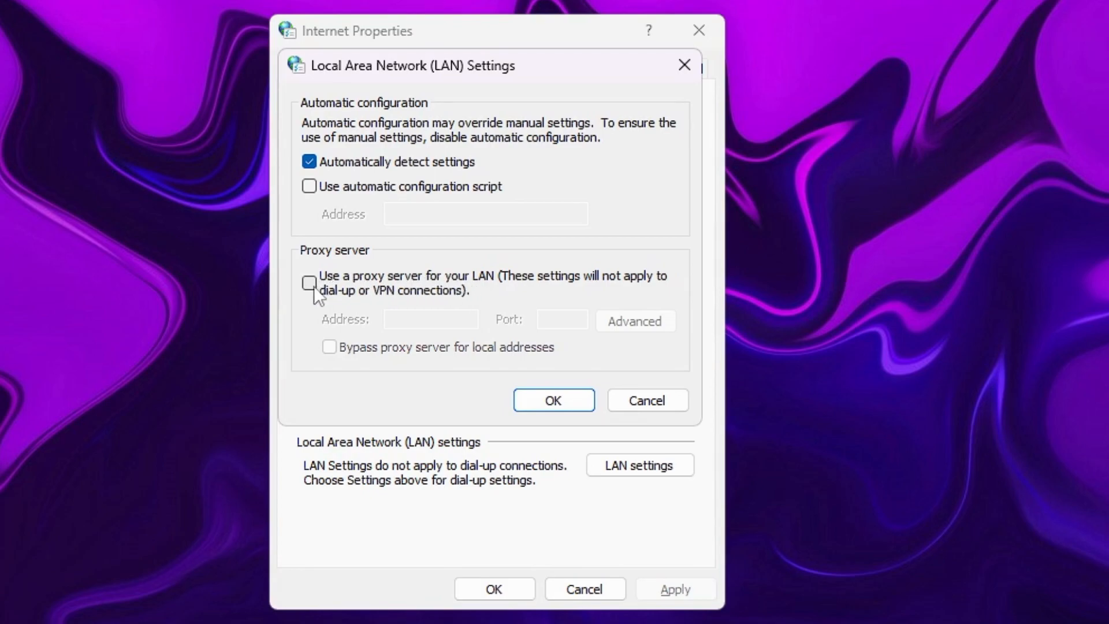
click(310, 283)
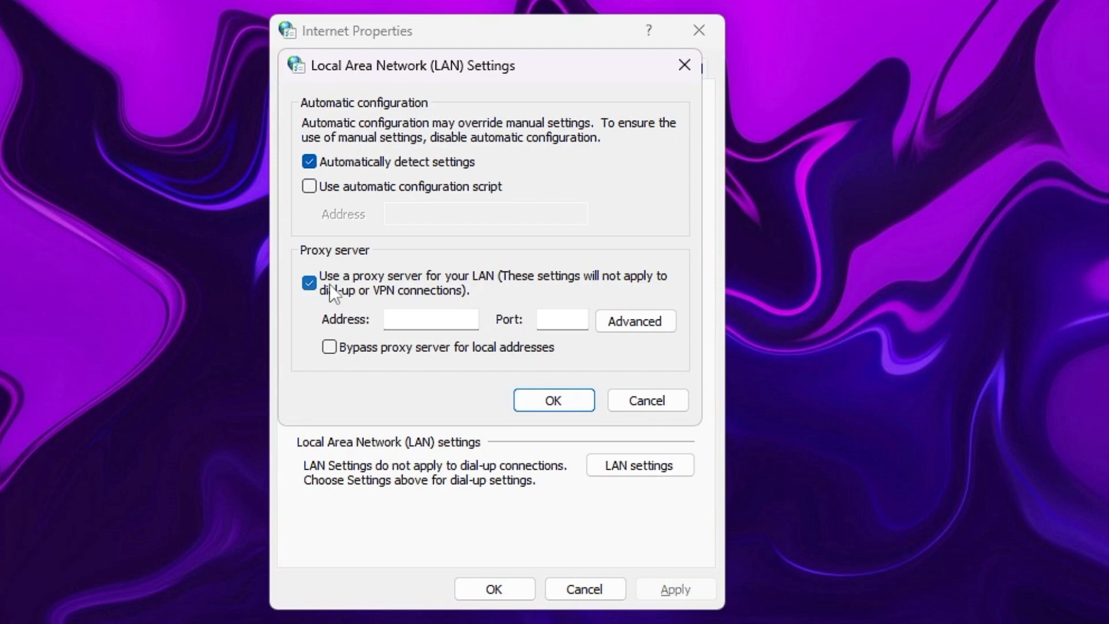
click(310, 282)
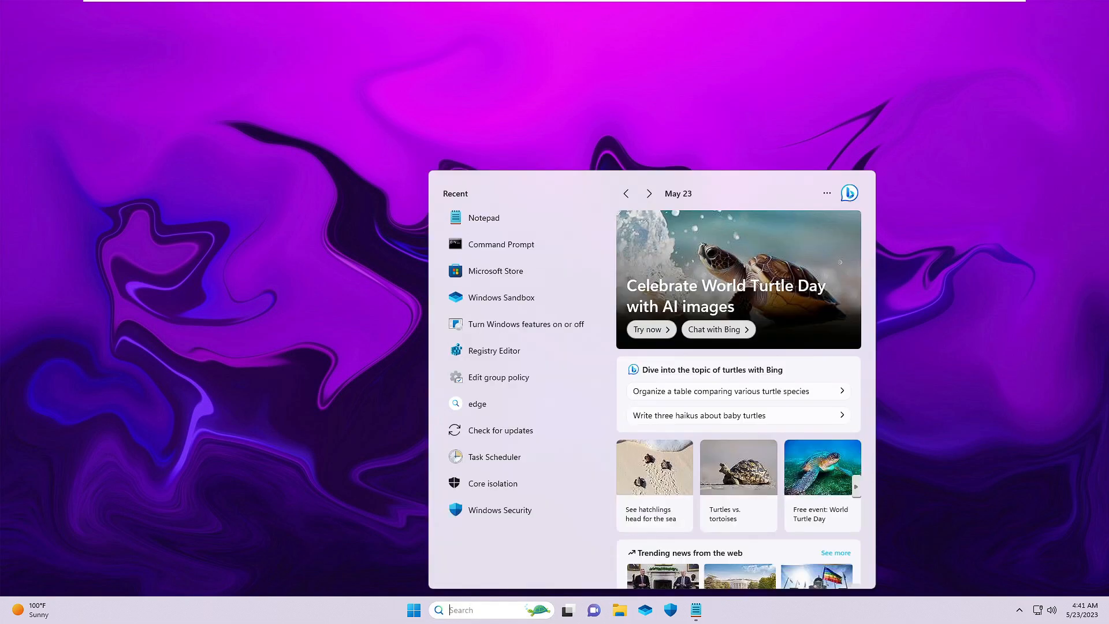
Search ncpa.cpl and launch the Network Connections window
text(ncpa.cpl)
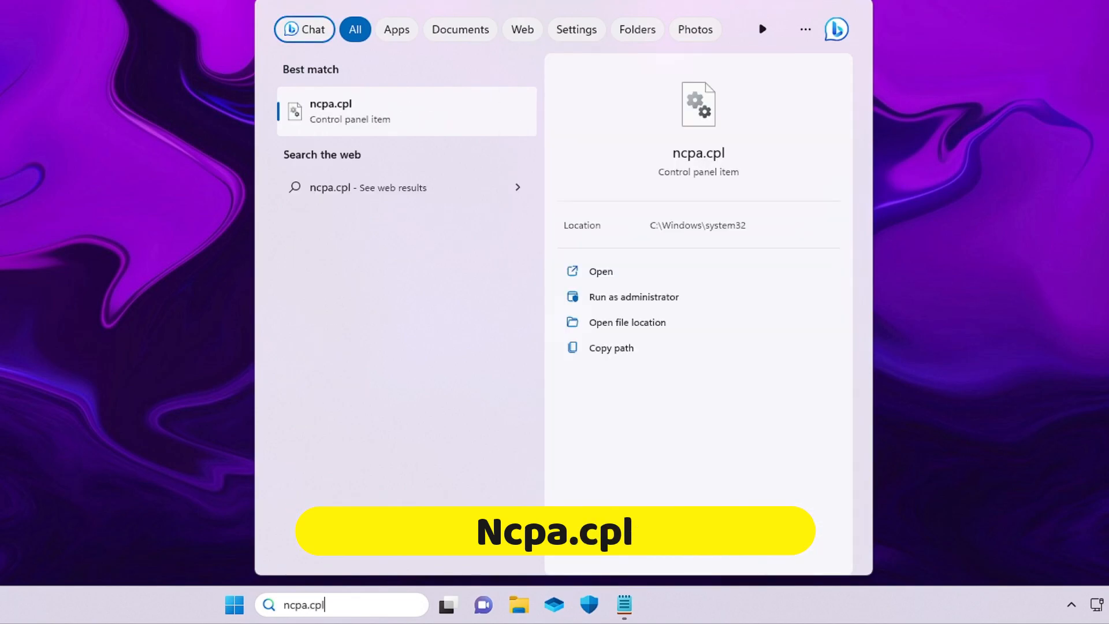
click(600, 270)
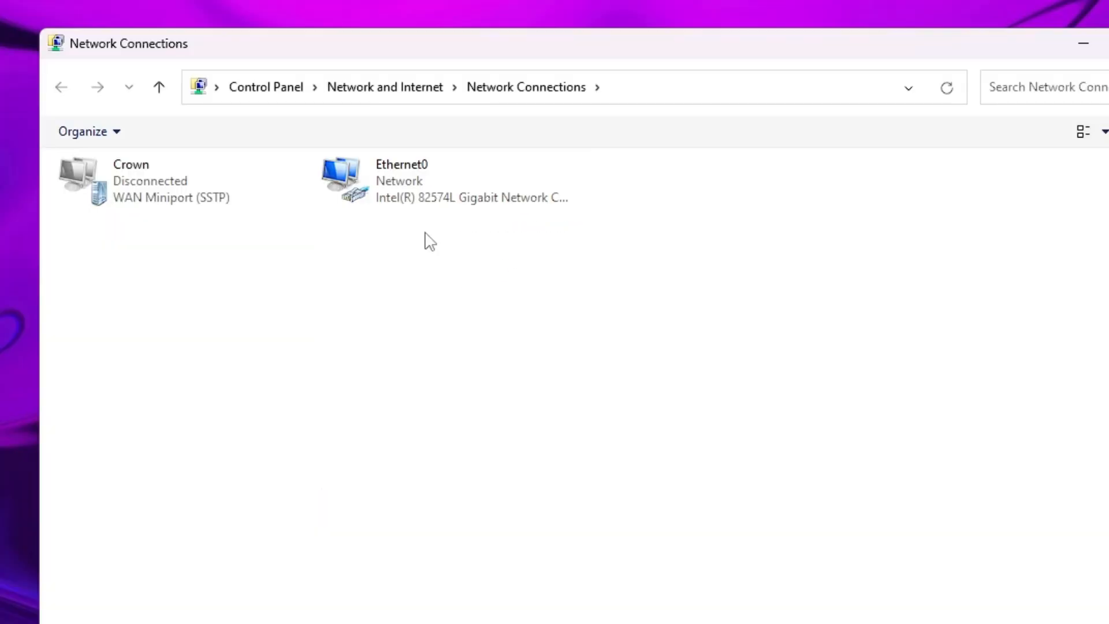
In Ethernet0 Properties, uncheck Internet Protocol Version 6 (TCP/IPv6) and confirm with OK
click(446, 180)
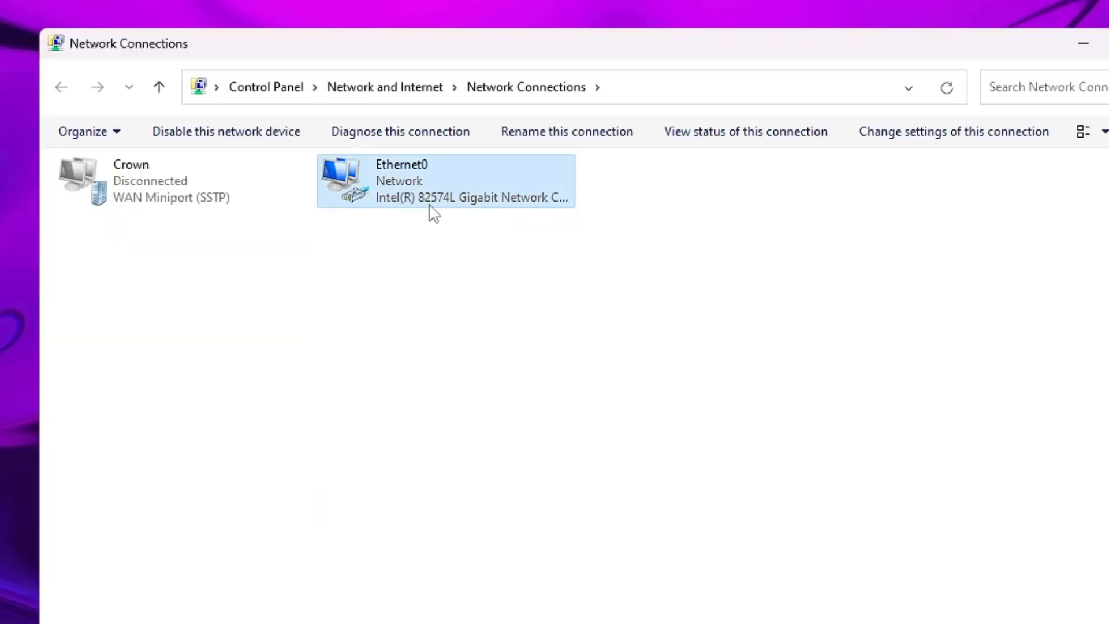
mouse_move(460, 235)
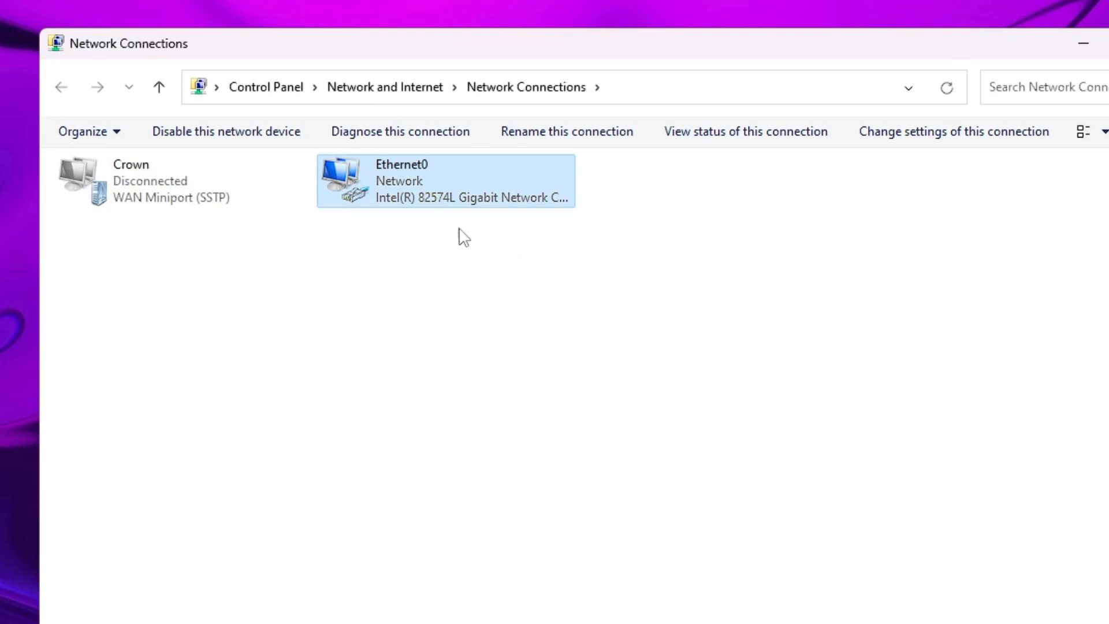
right_click(446, 181)
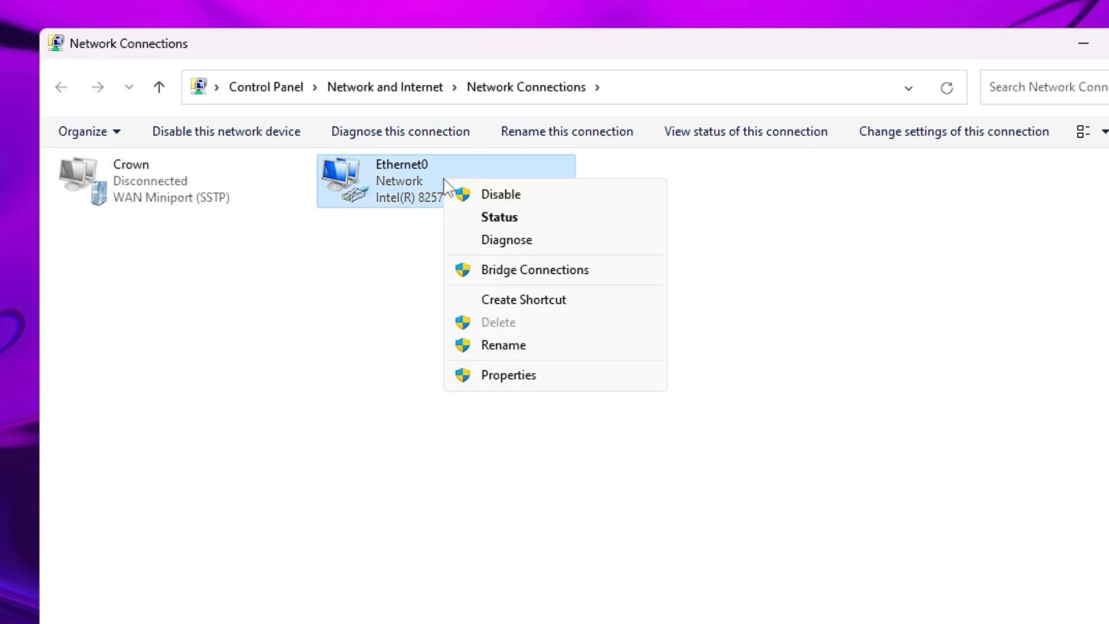
click(509, 374)
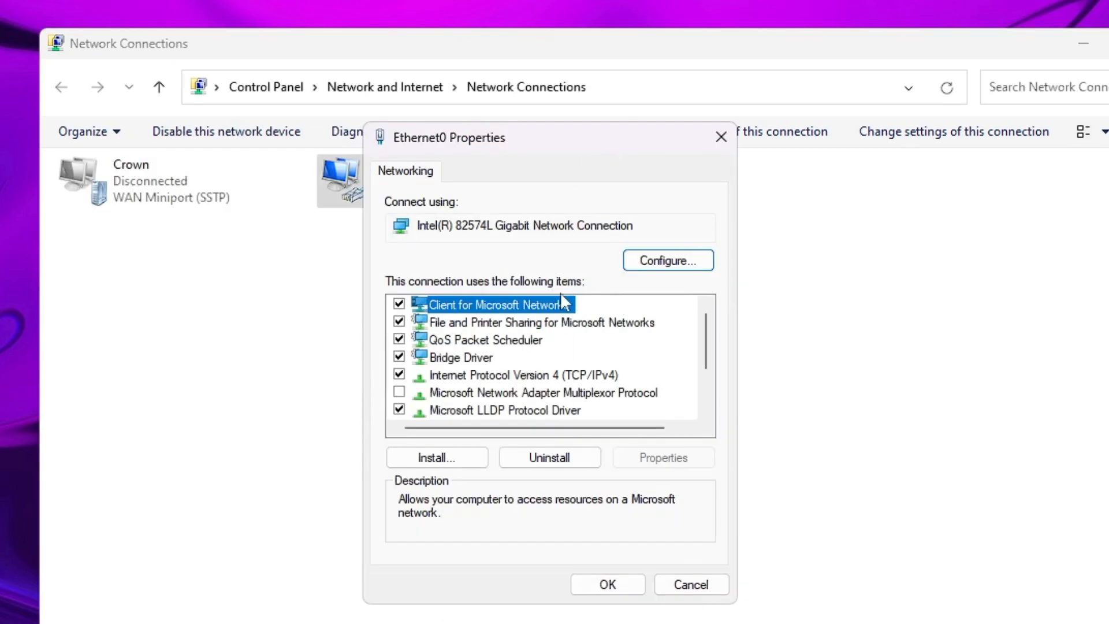
mouse_move(473, 388)
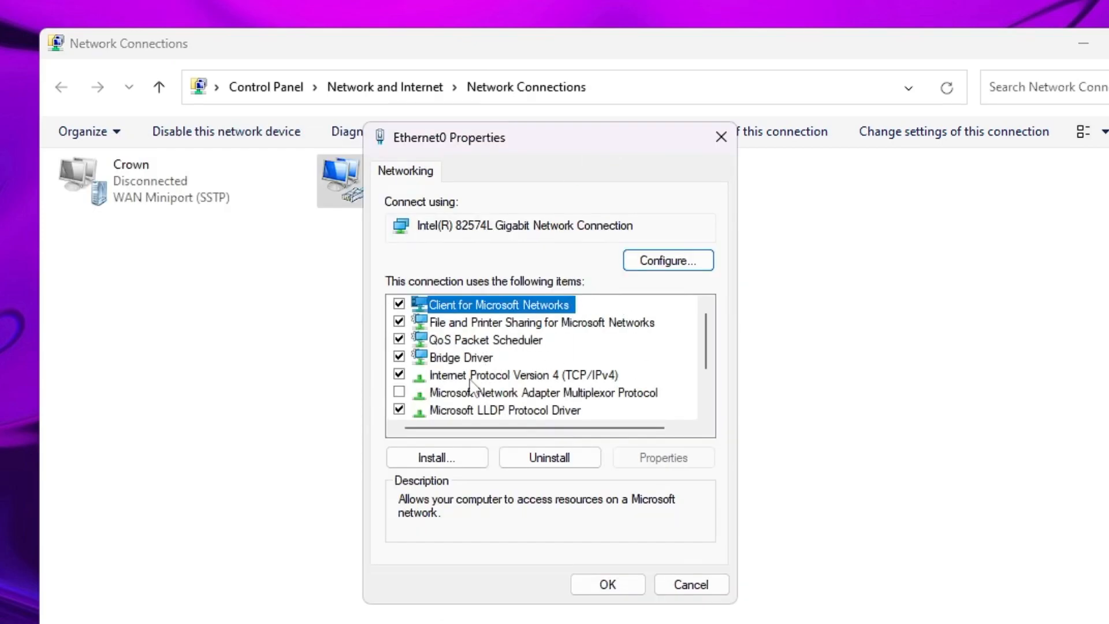
click(522, 375)
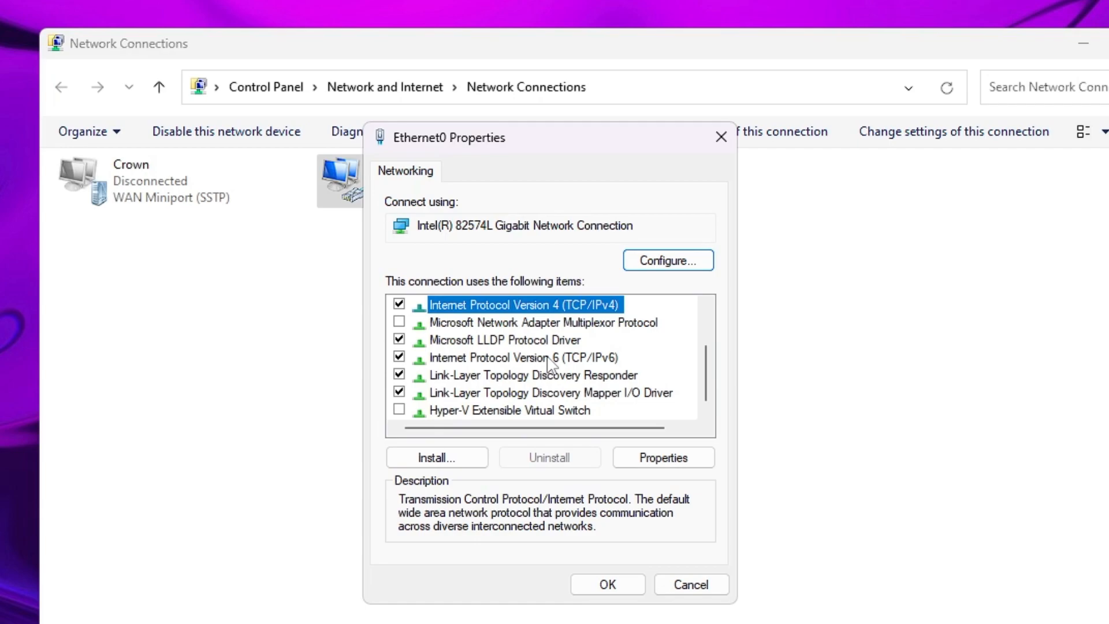
click(520, 357)
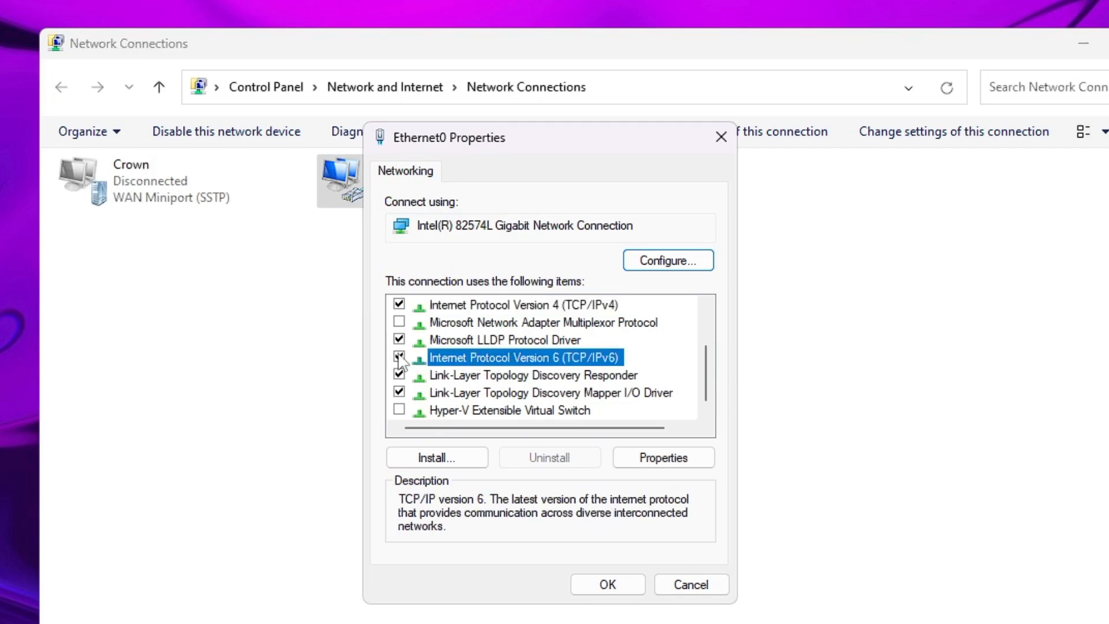
click(399, 357)
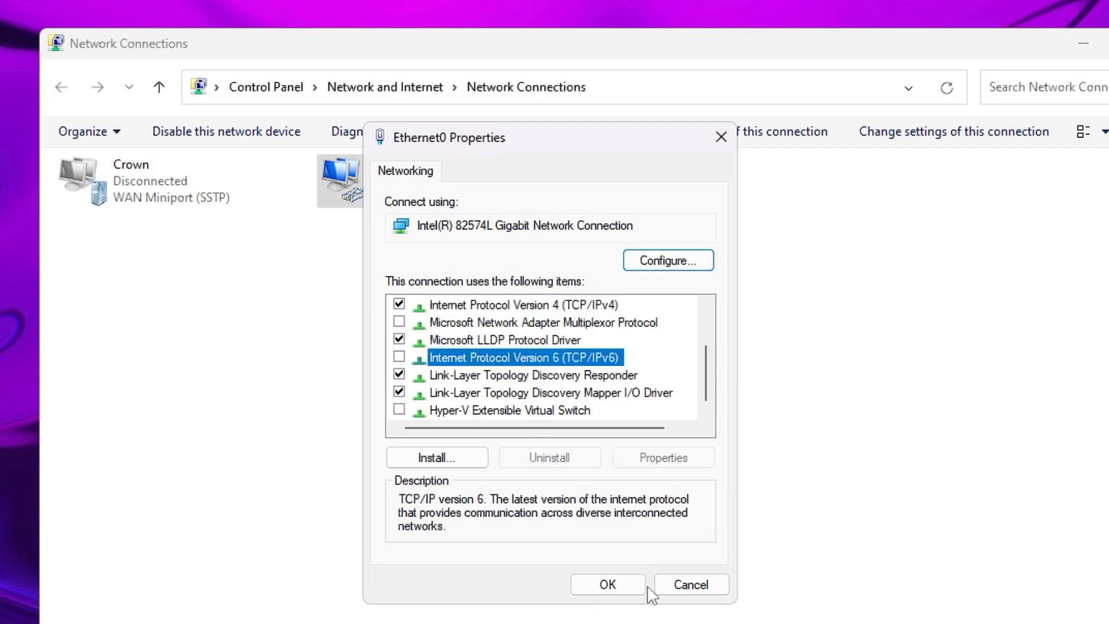
click(607, 585)
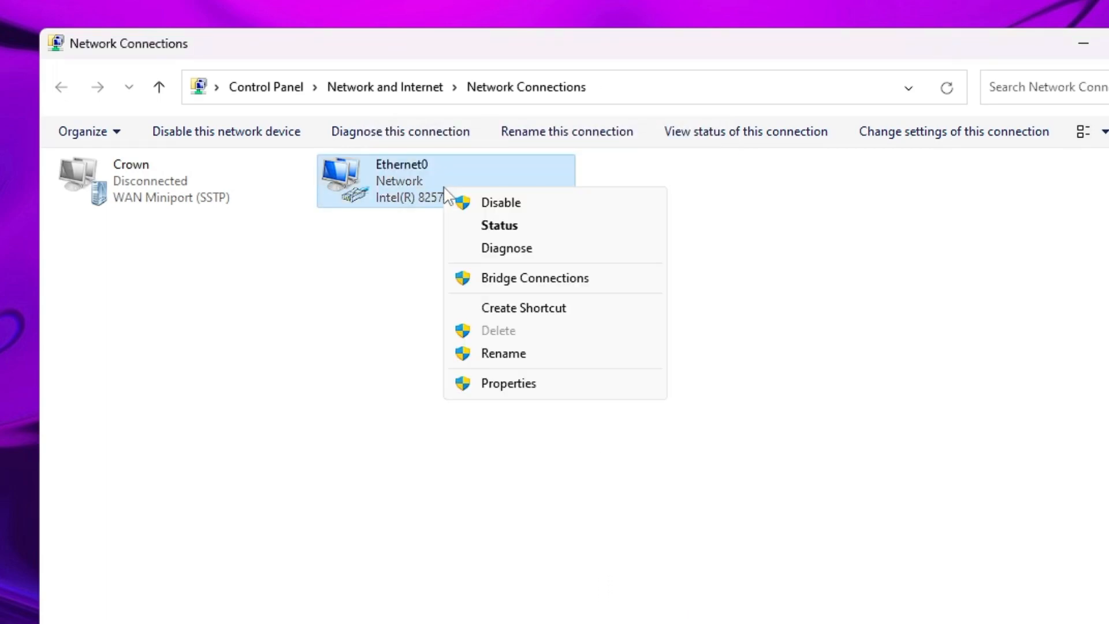
Set Ethernet0's IPv4 to obtain DNS server addresses automatically and confirm both dialogs
click(508, 382)
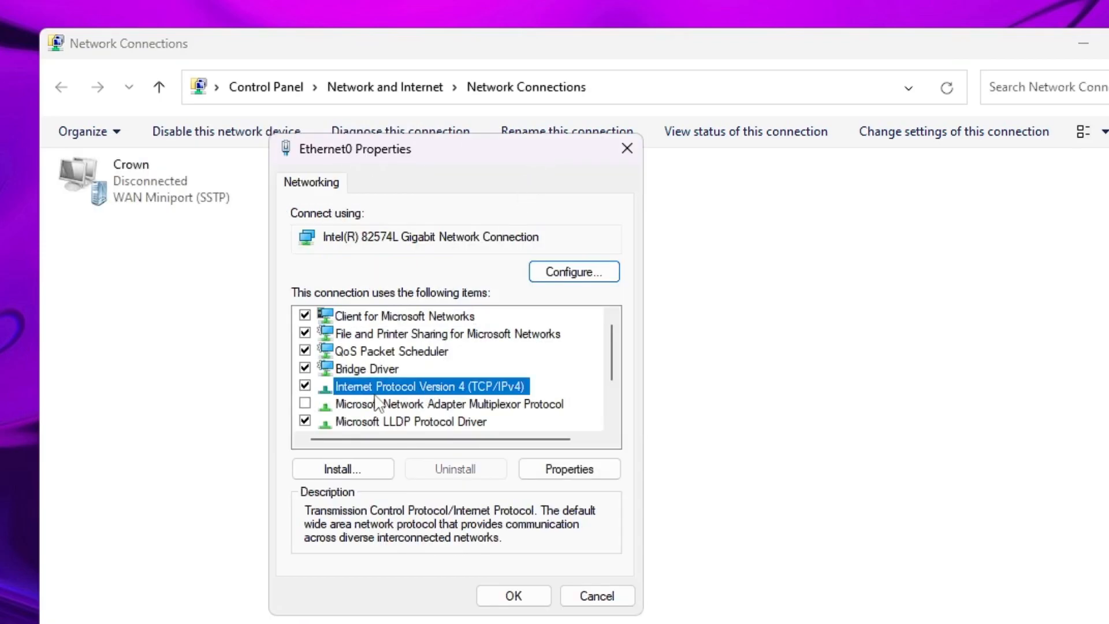
click(569, 468)
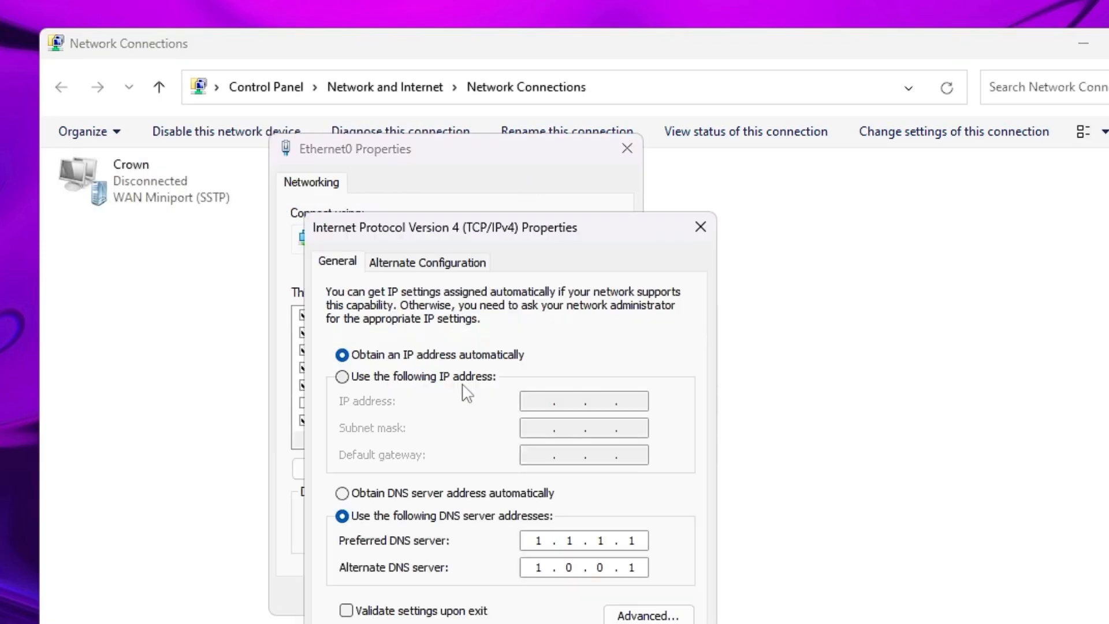
mouse_move(409, 458)
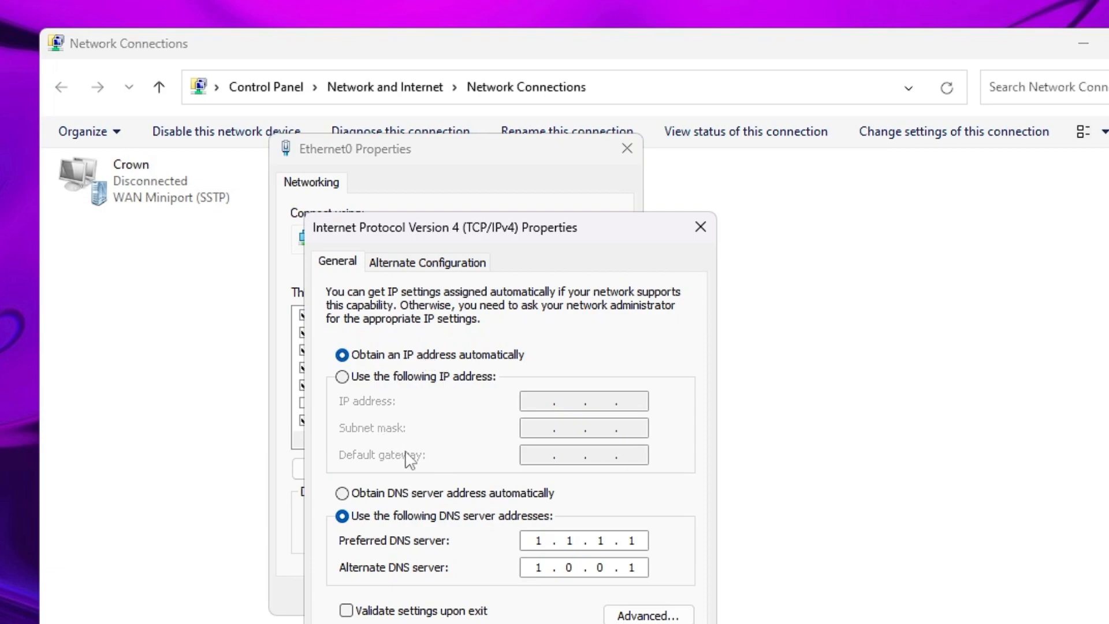
mouse_move(378, 364)
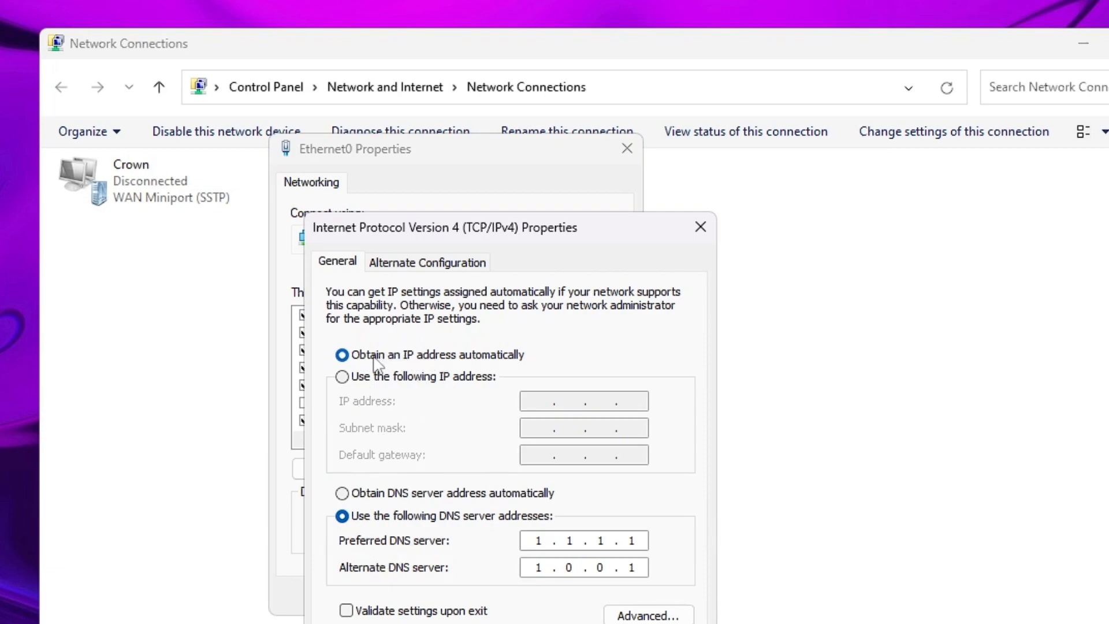
mouse_move(481, 364)
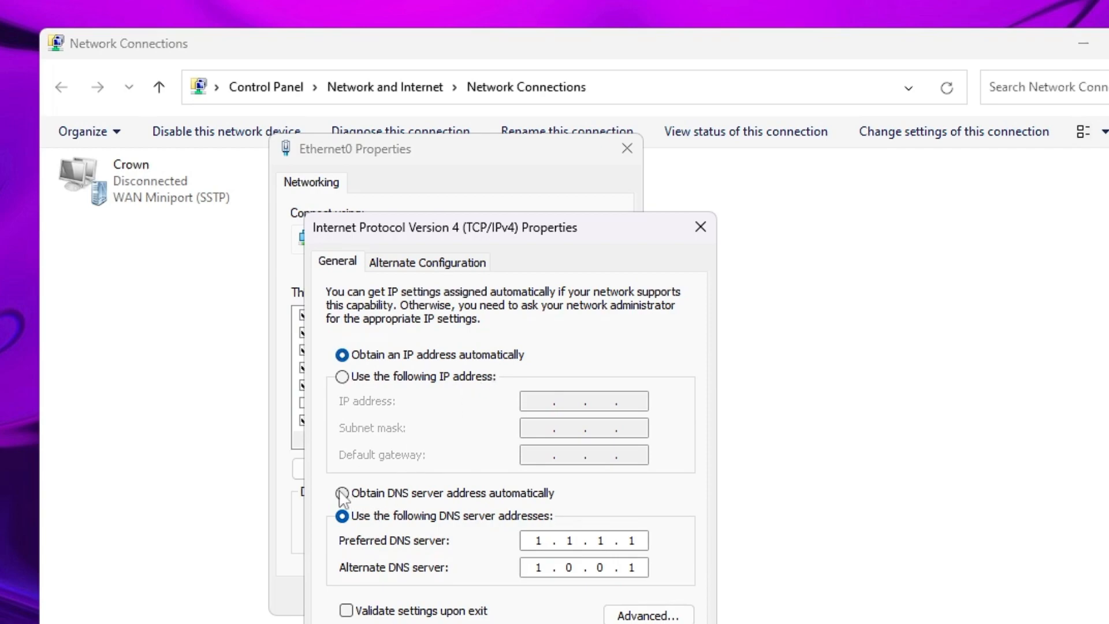
click(342, 493)
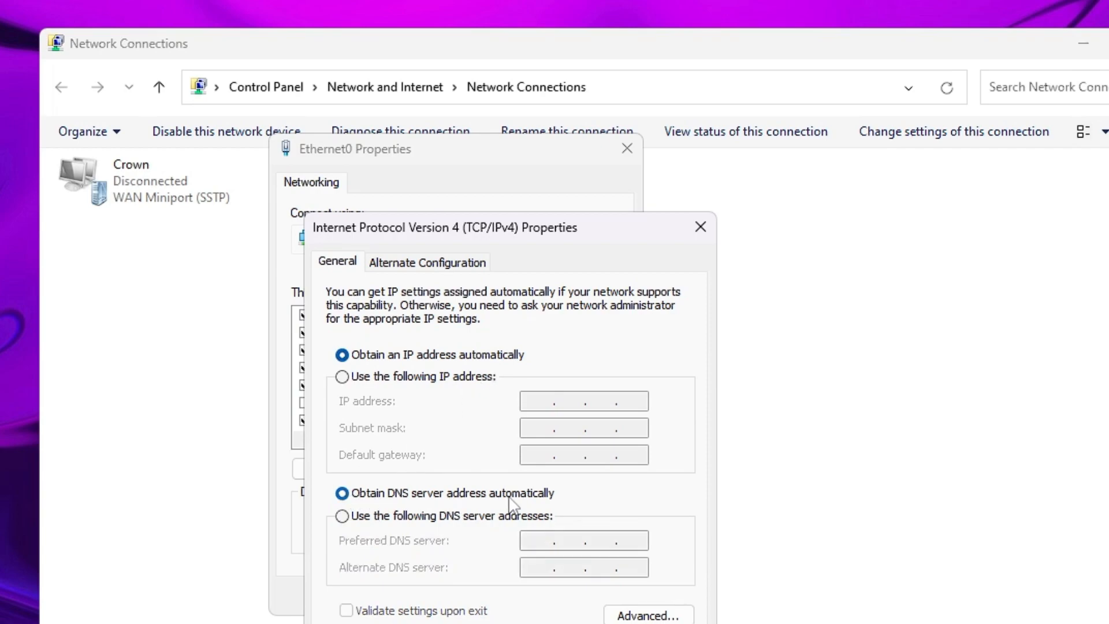
click(700, 226)
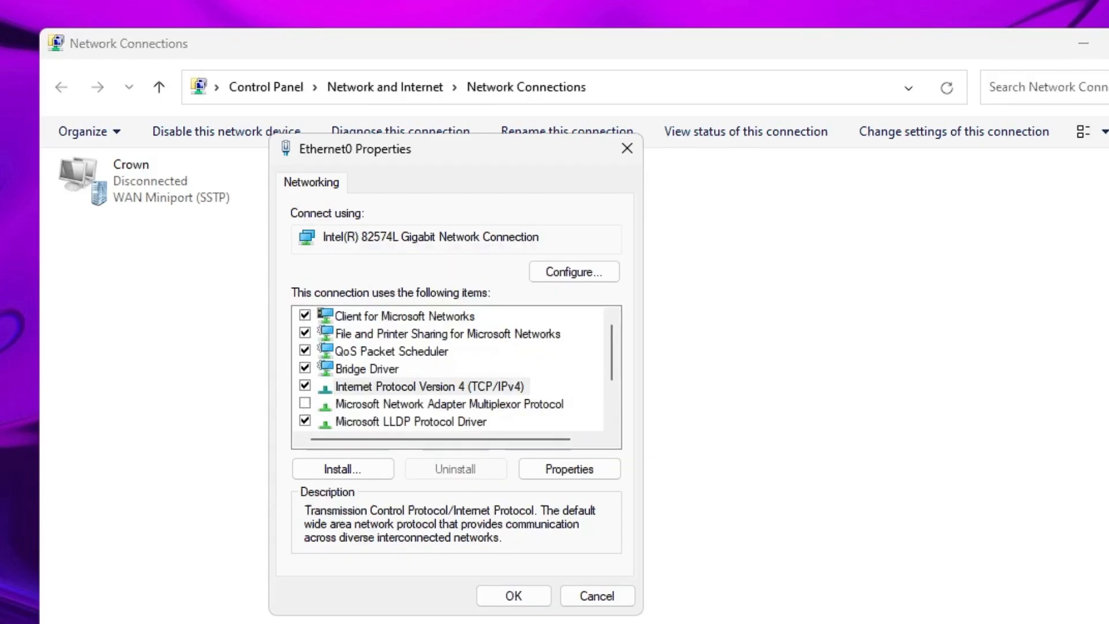
click(513, 595)
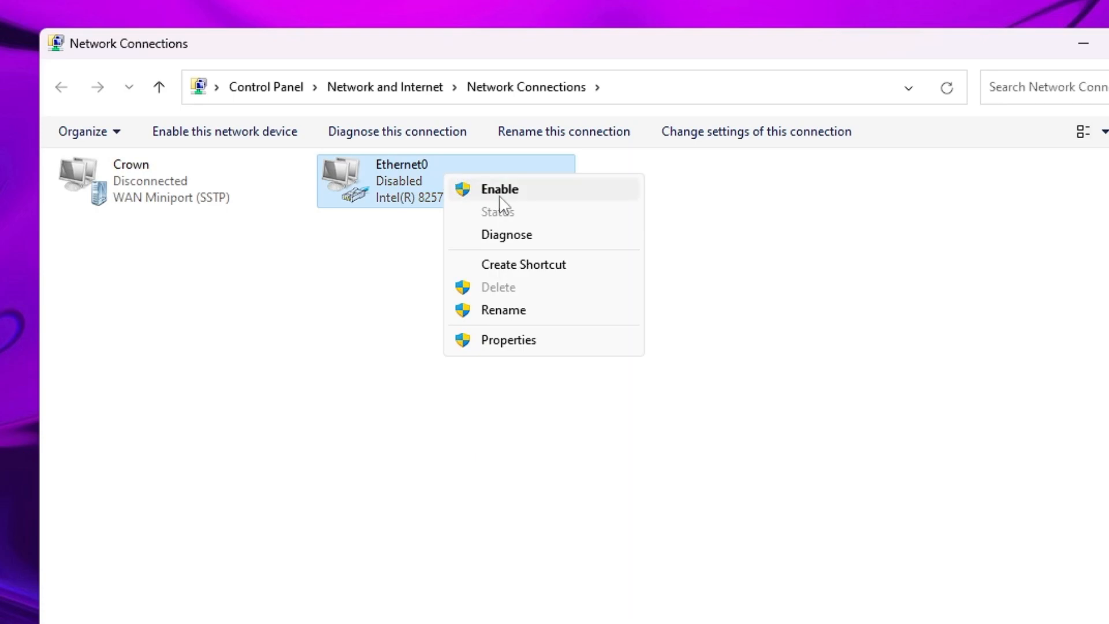
Enable the disabled Ethernet0 adapter from its context menu
click(499, 189)
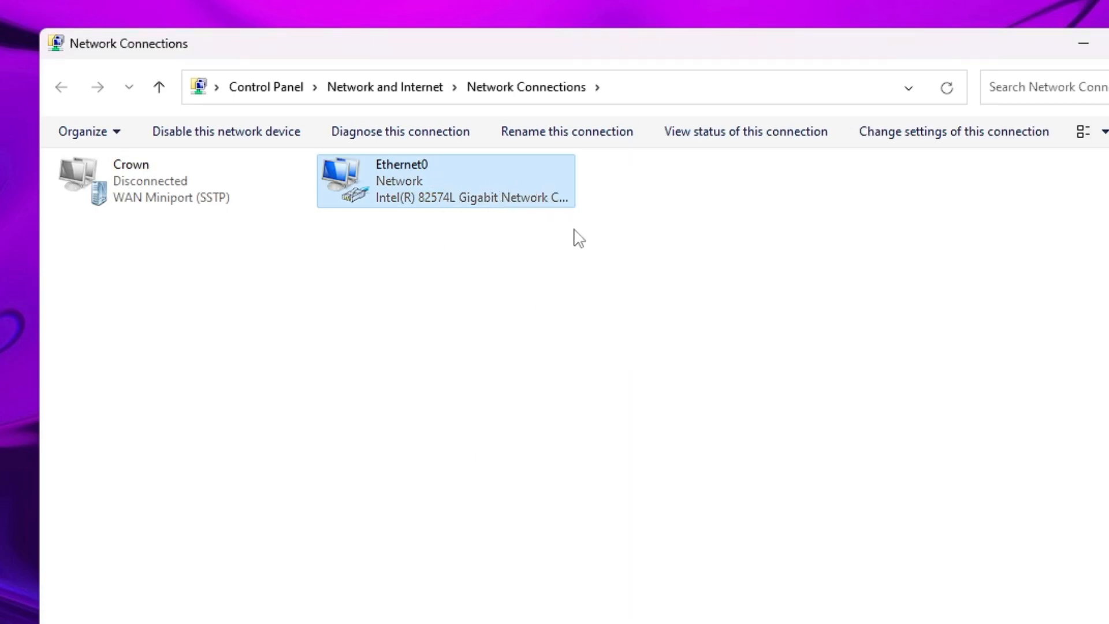
mouse_move(510, 225)
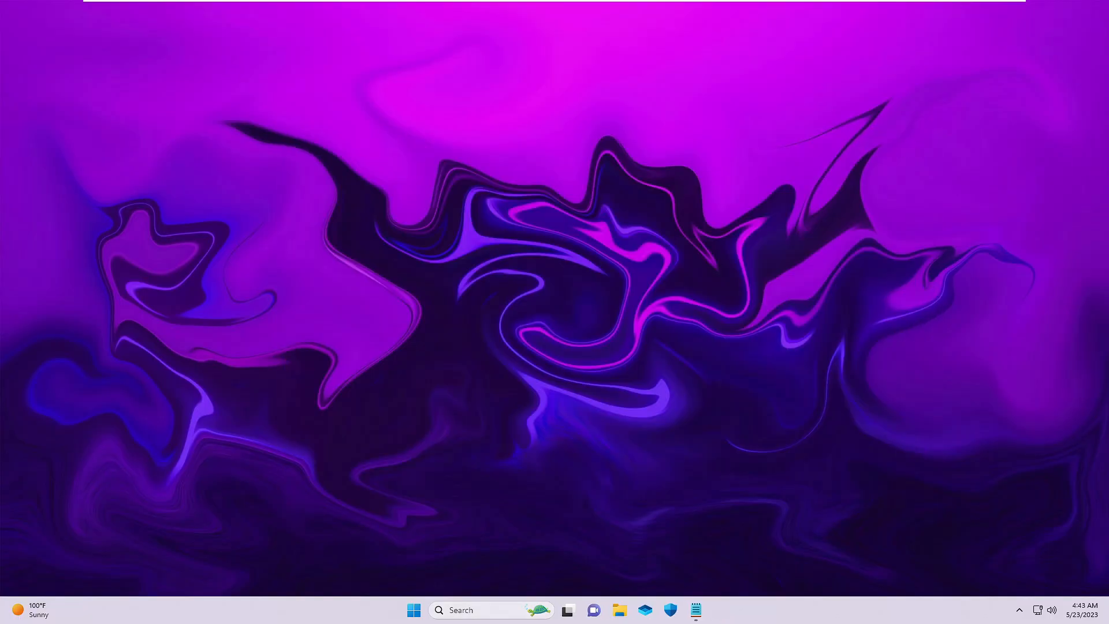
Search 'reset' and launch the Network reset page in Settings
click(461, 610)
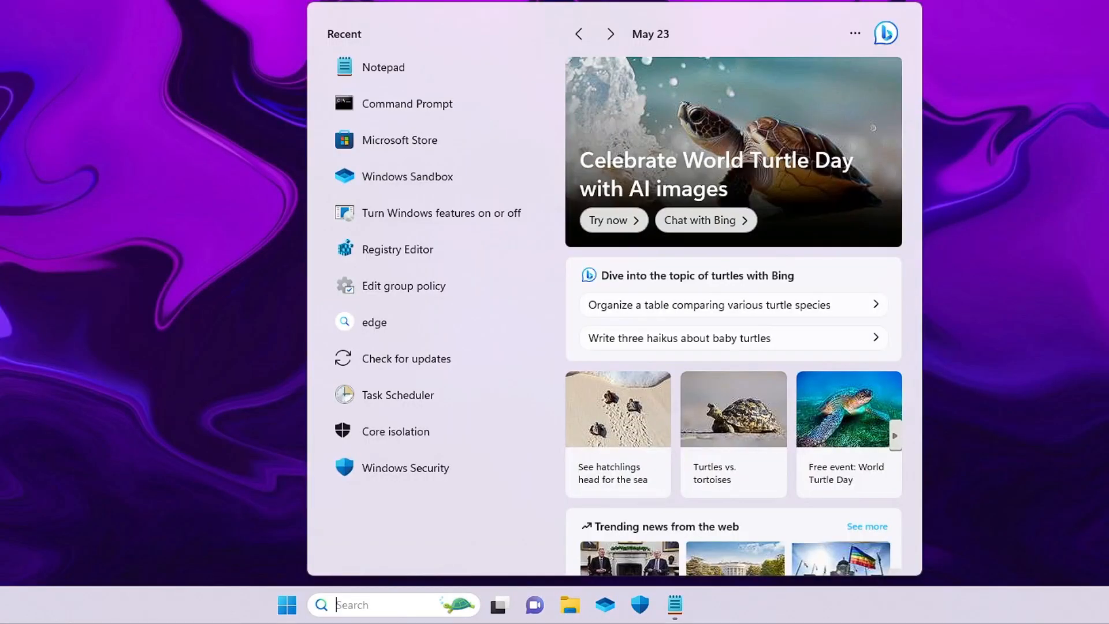
text(reset)
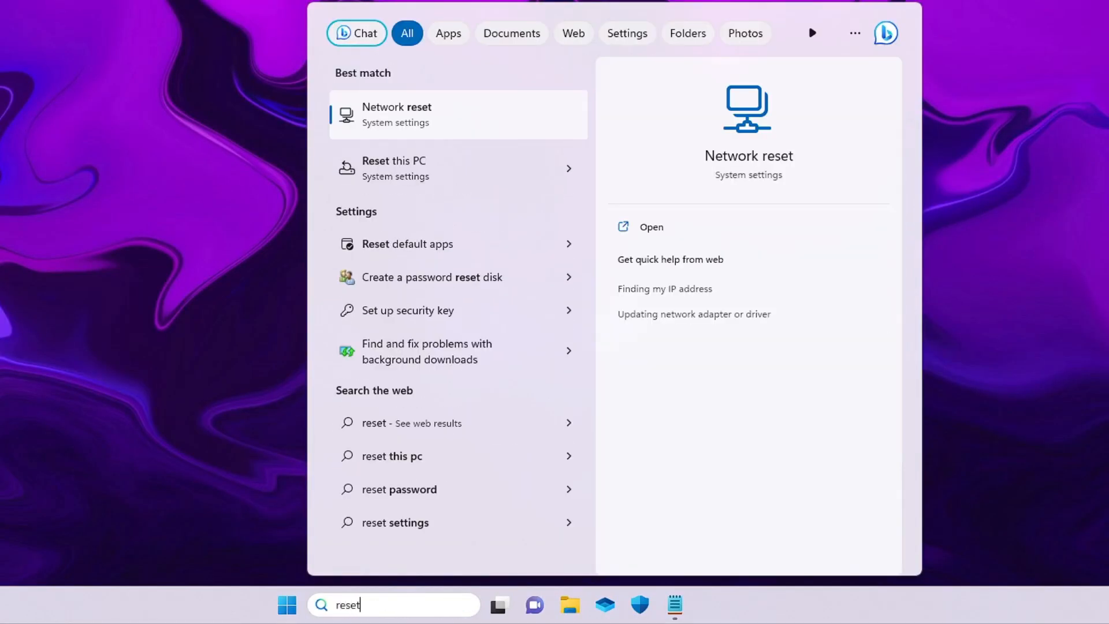
click(651, 228)
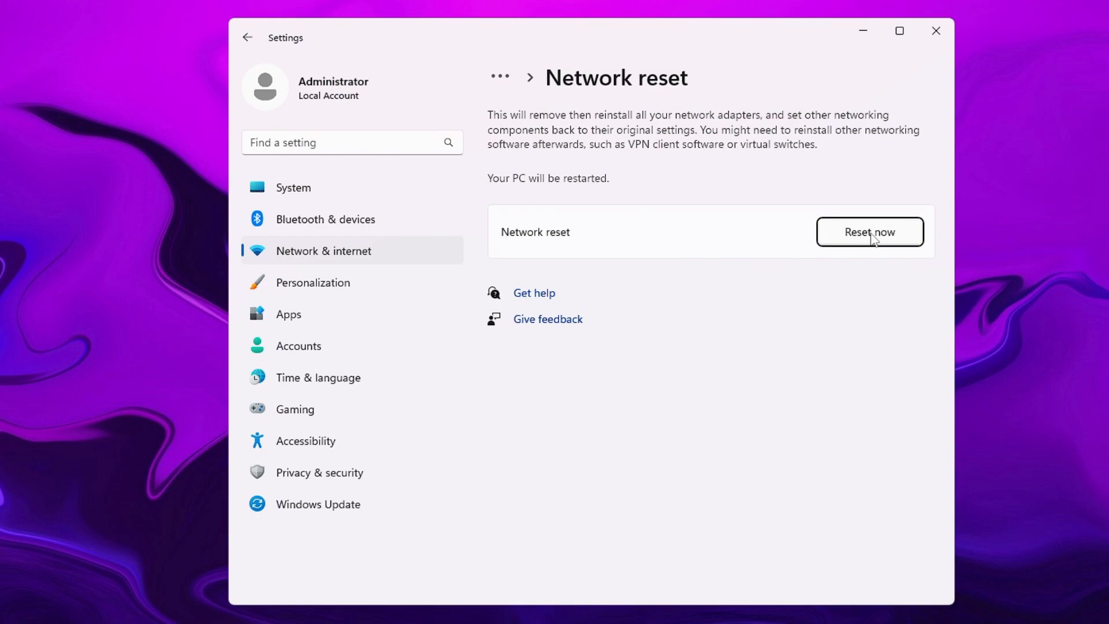
mouse_move(860, 256)
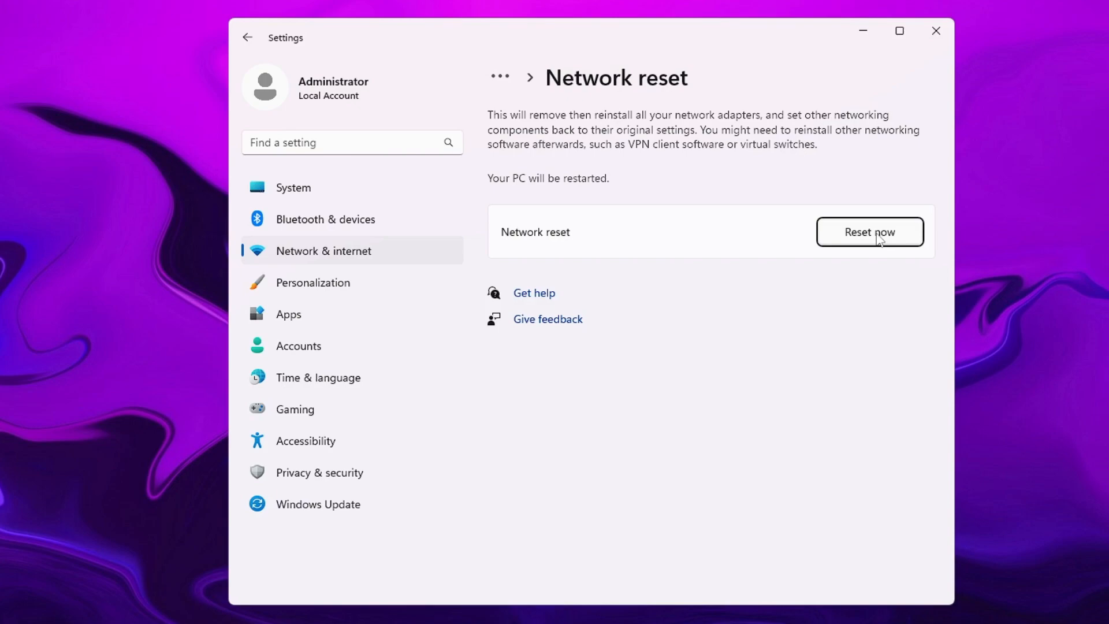
mouse_move(869, 240)
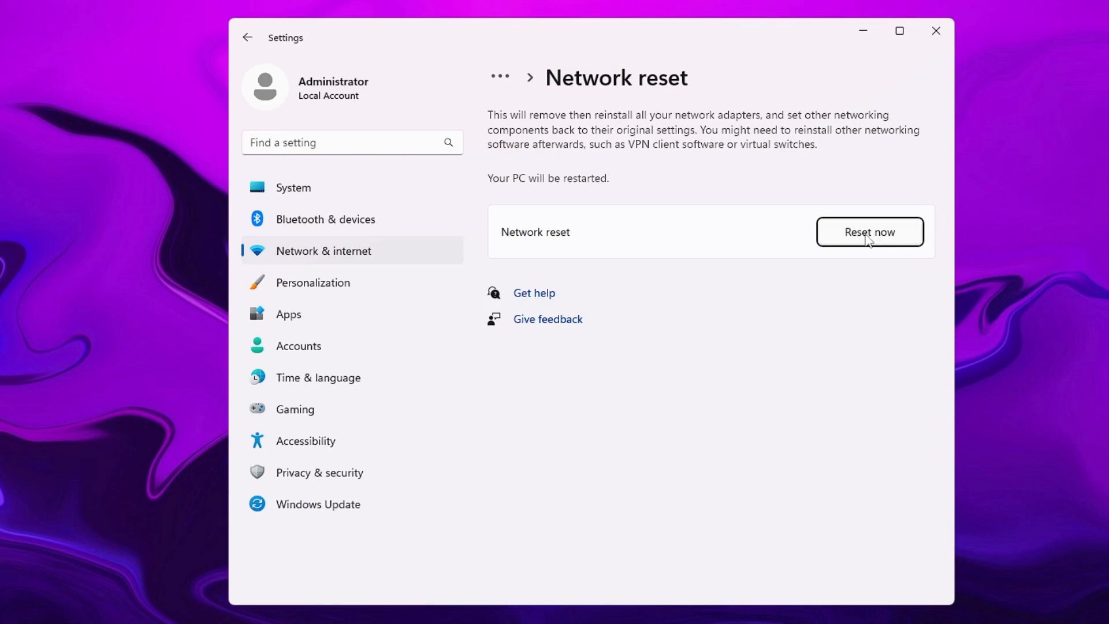